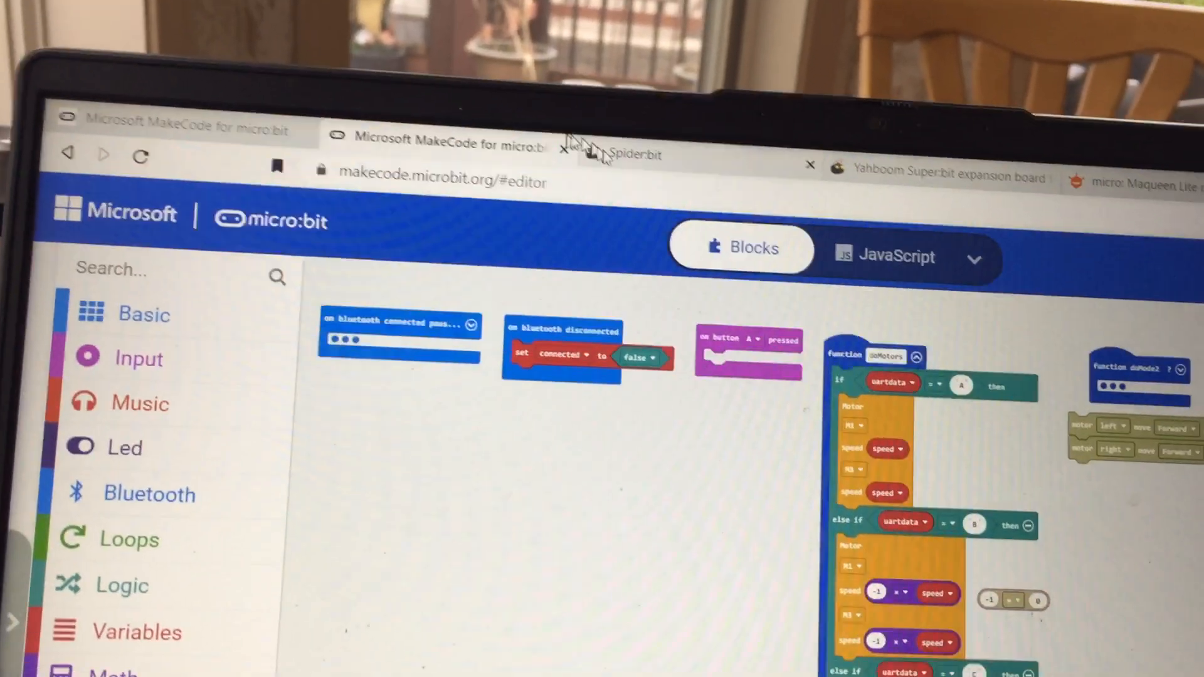
Step: Switch from the MakeCode editor to the Yahboom Spider:bit product page
{"action": "left_click", "coordinate": [637, 154]}
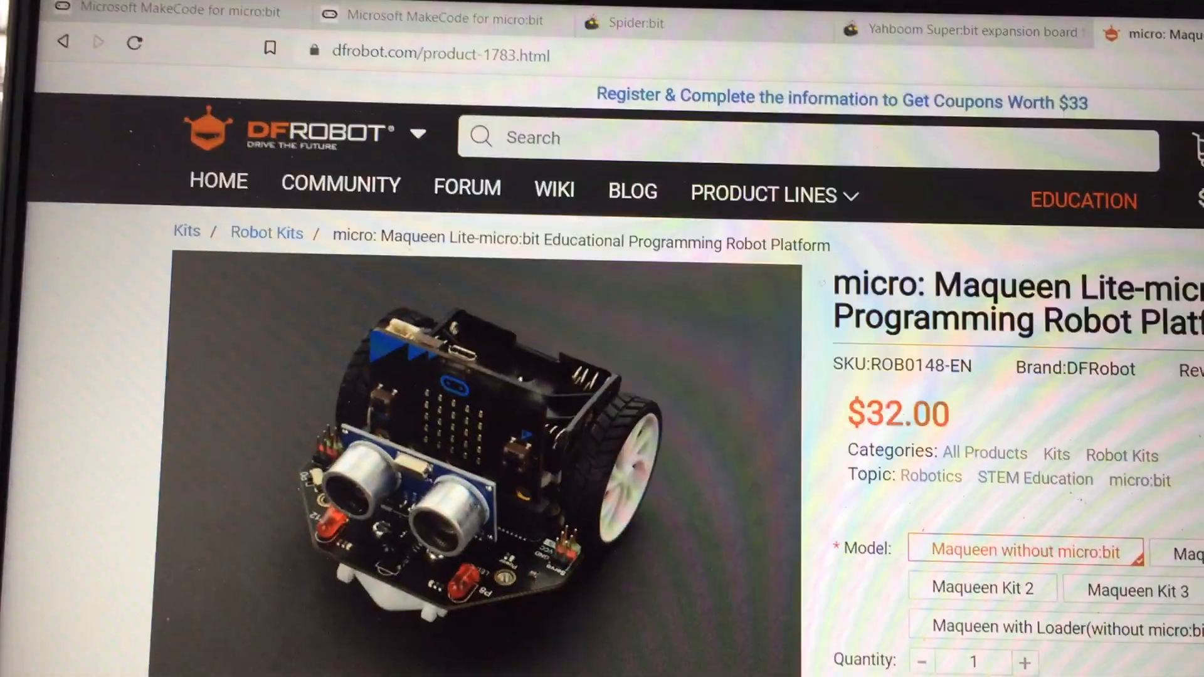
Step: Scroll the Maqueen Lite page to its model variants, purchase options and accessory bundle
{"action": "scroll", "scroll_direction": "down", "scroll_amount": 3}
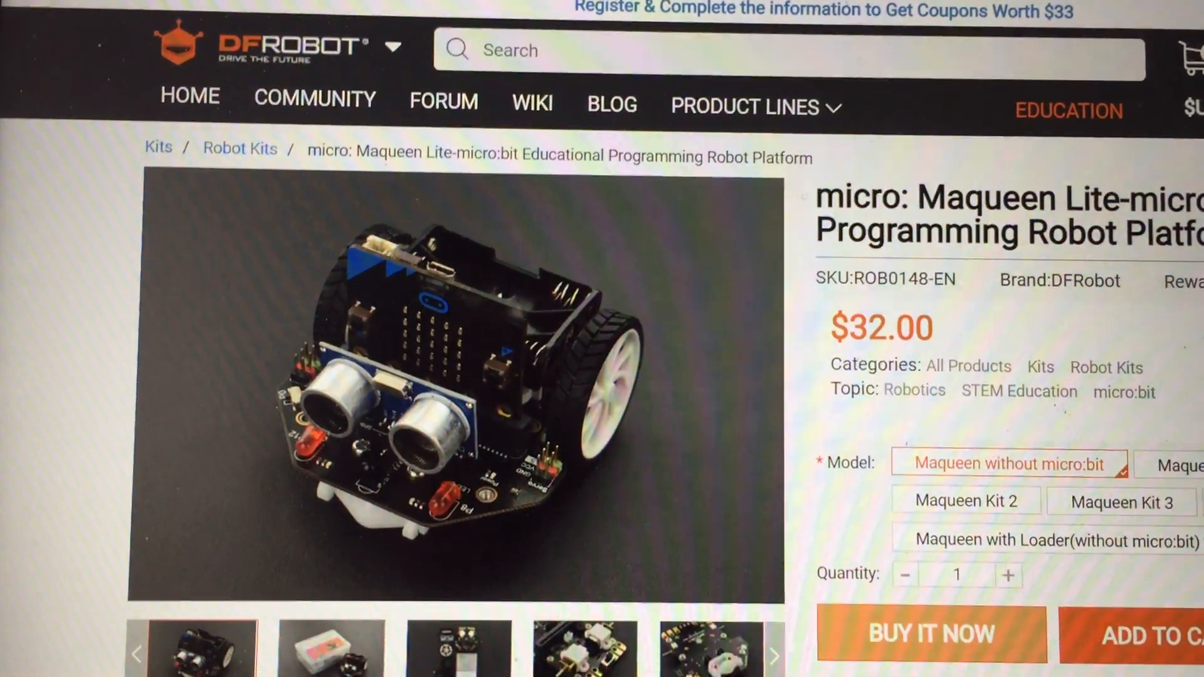
{"action": "scroll", "scroll_direction": "down", "scroll_amount": 3}
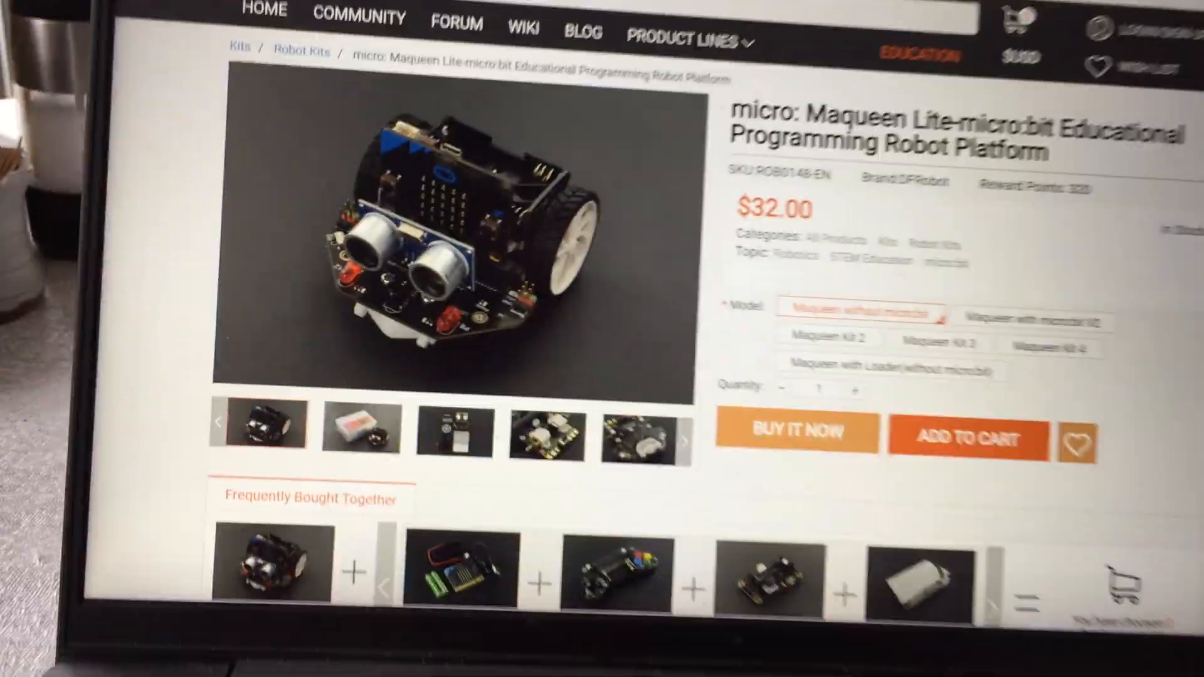